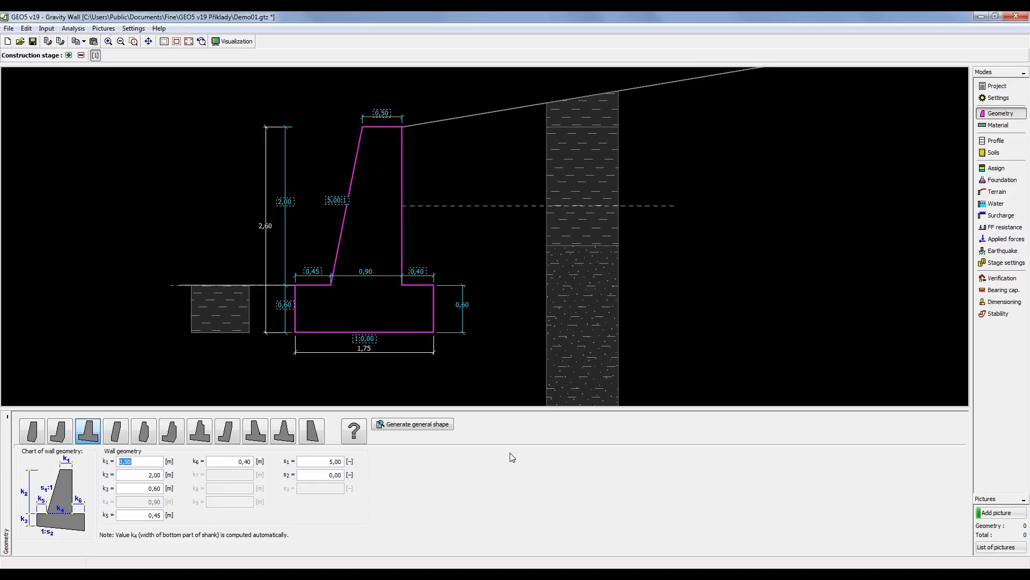
Expand the Help menu to reveal the Content and program information entries
left_click(159, 27)
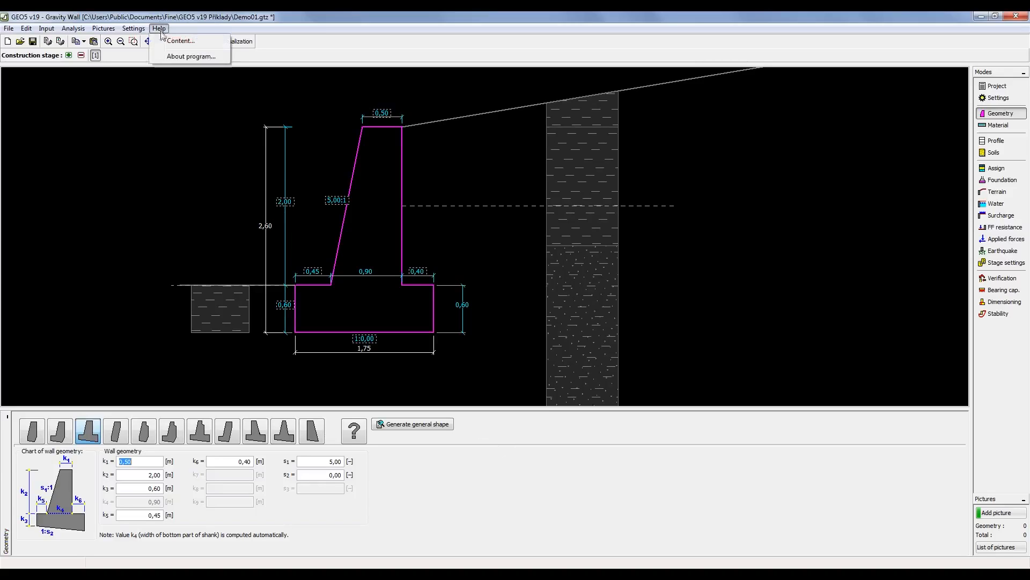
Show the help contents and read the Using Search Function topic under Using Help
left_click(180, 41)
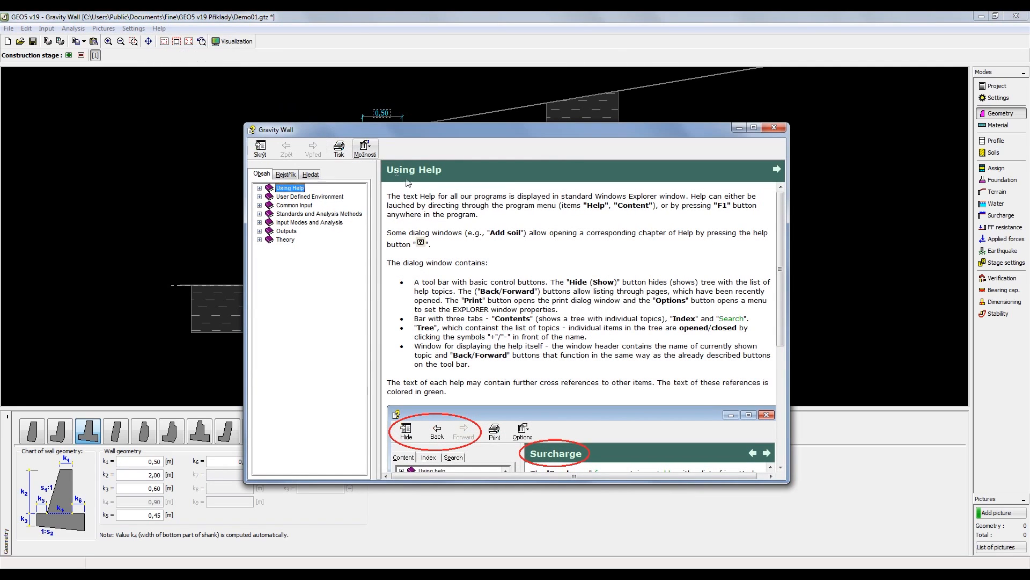
mouse_move(422, 195)
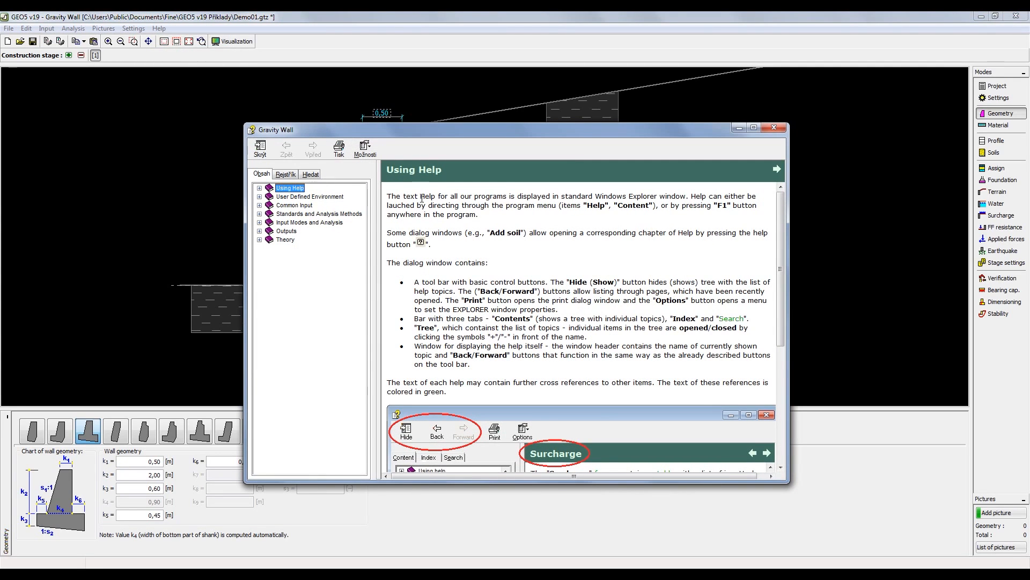
left_click(260, 188)
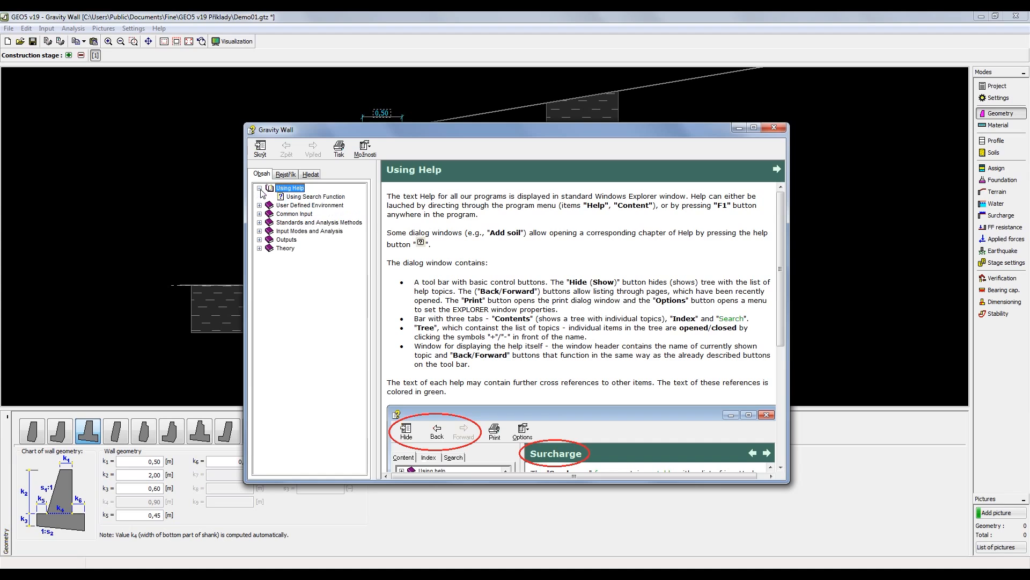
left_click(315, 196)
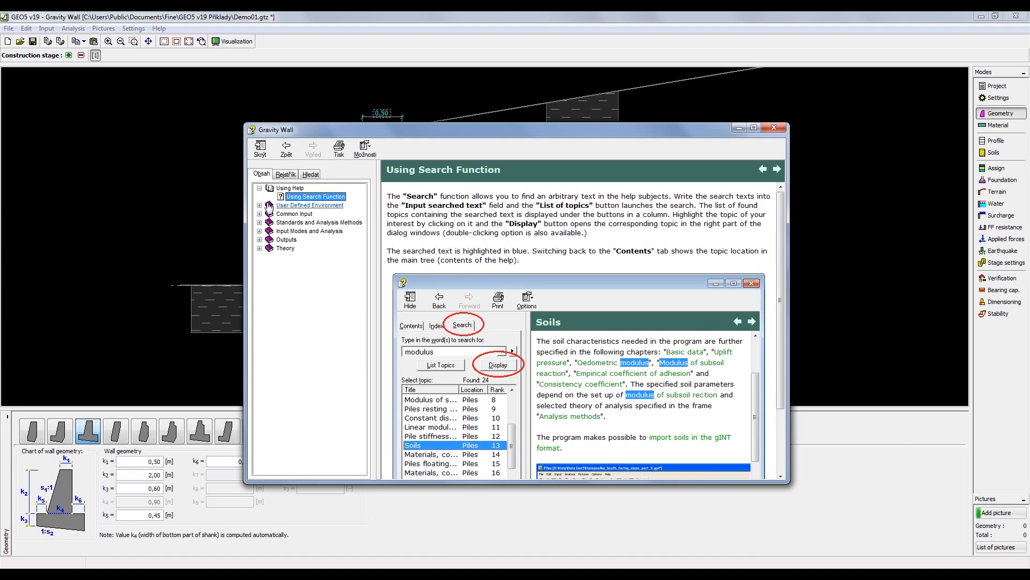
Expand User Defined Environment and display its overview page
left_click(258, 205)
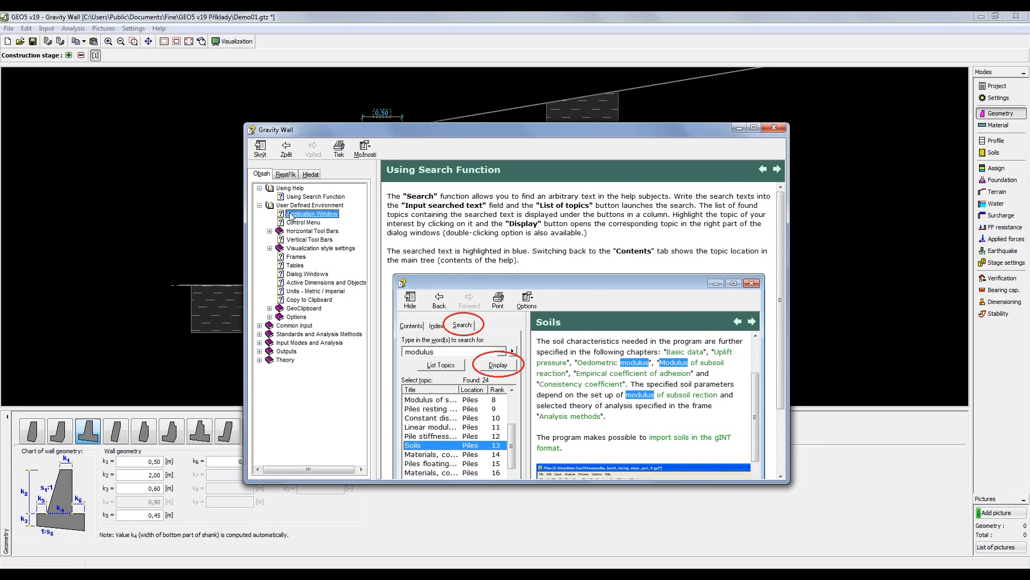
left_click(309, 204)
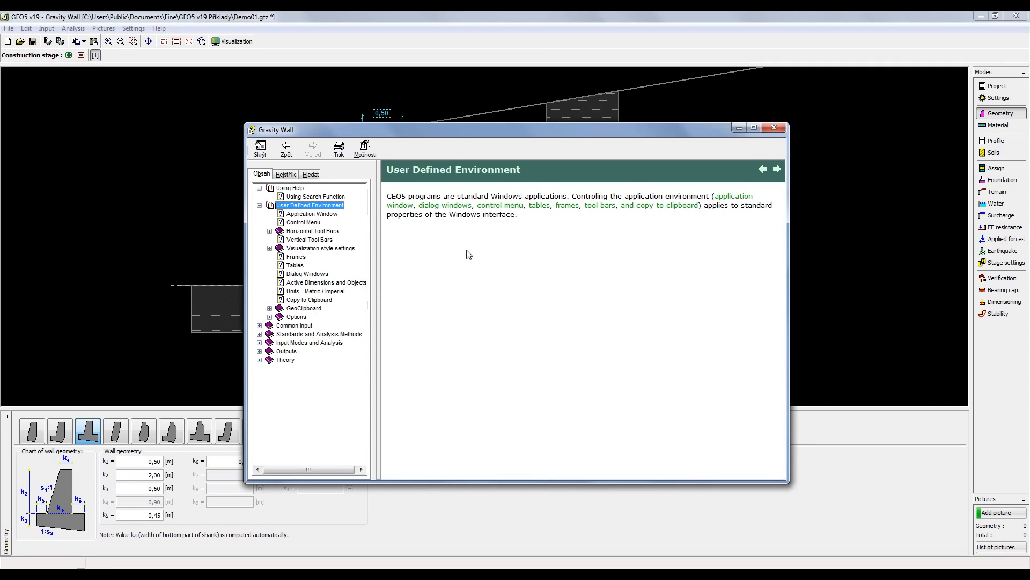
Read the Control Menu topic and follow its Options cross-reference
left_click(777, 169)
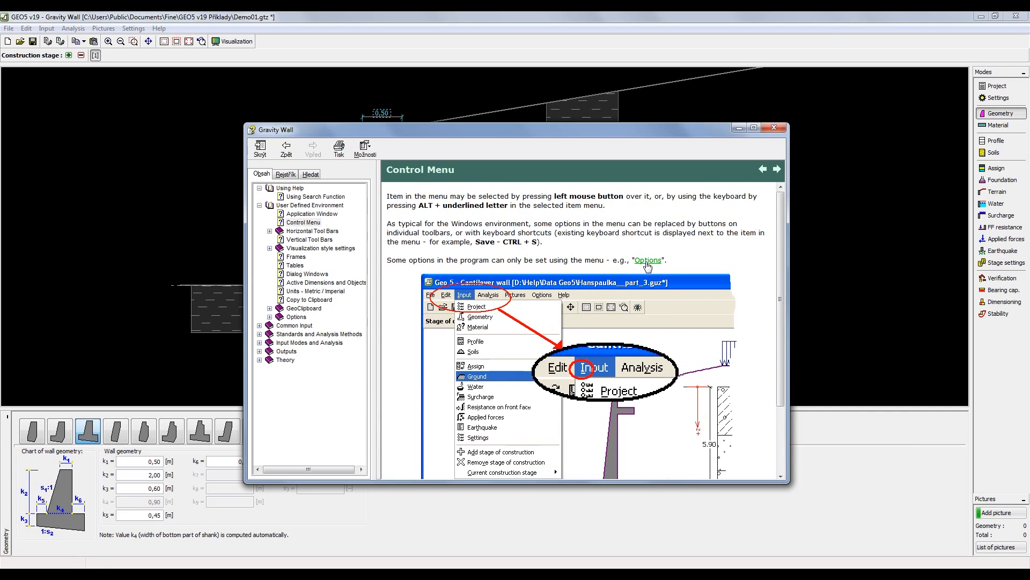
left_click(648, 260)
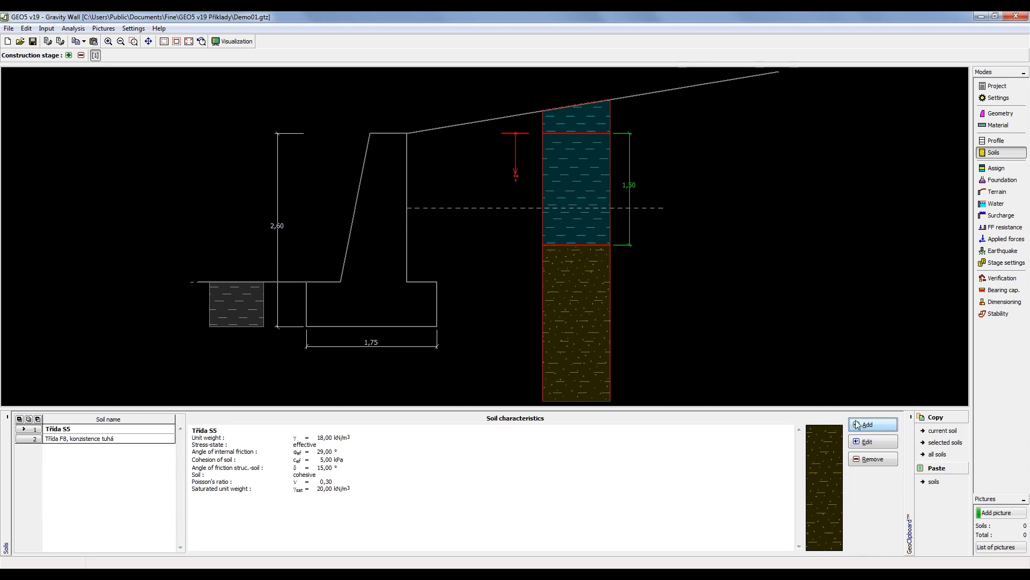
Start adding a new soil and request help on its Pressure at rest parameters
left_click(872, 424)
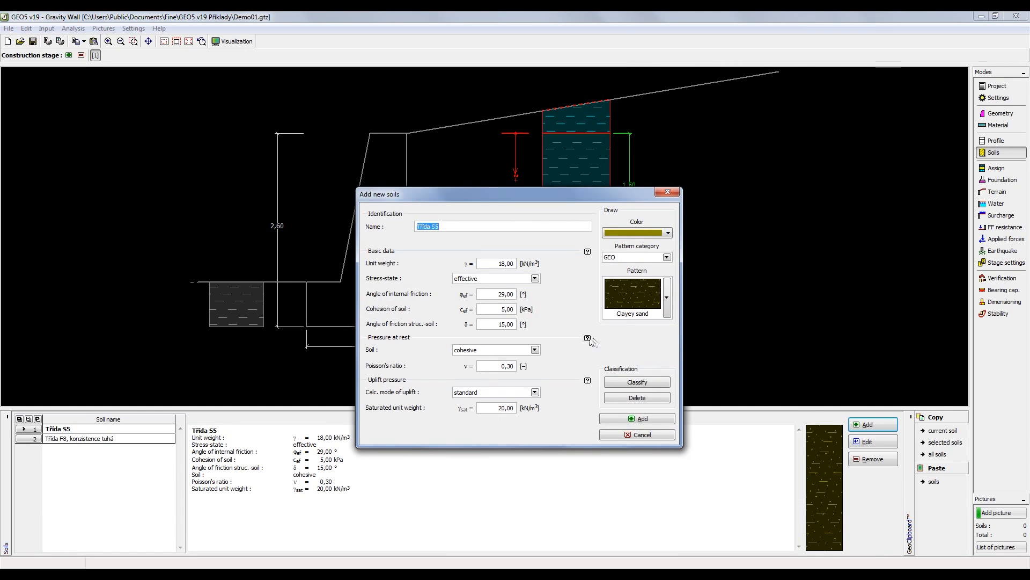
mouse_move(590, 343)
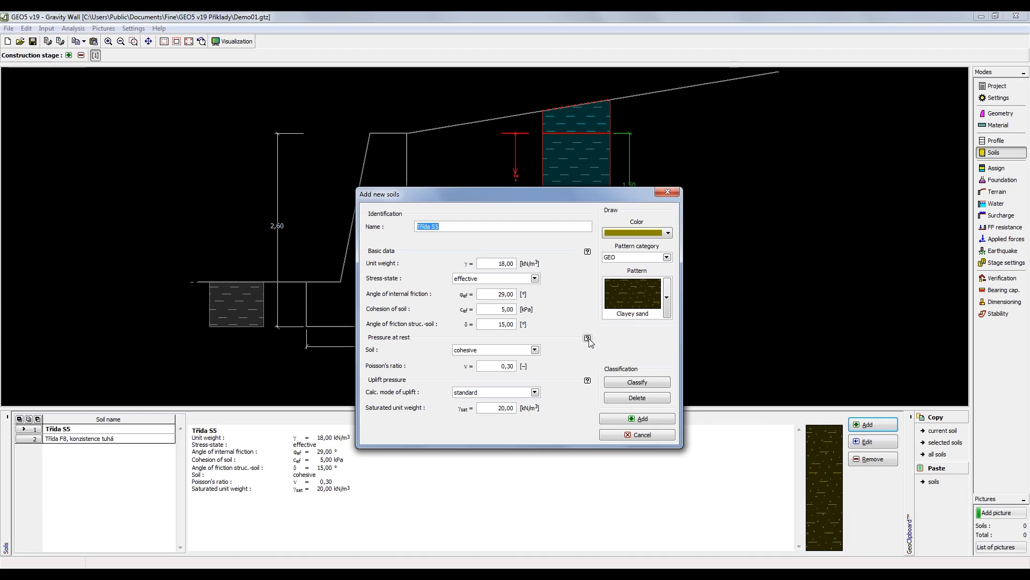
left_click(587, 338)
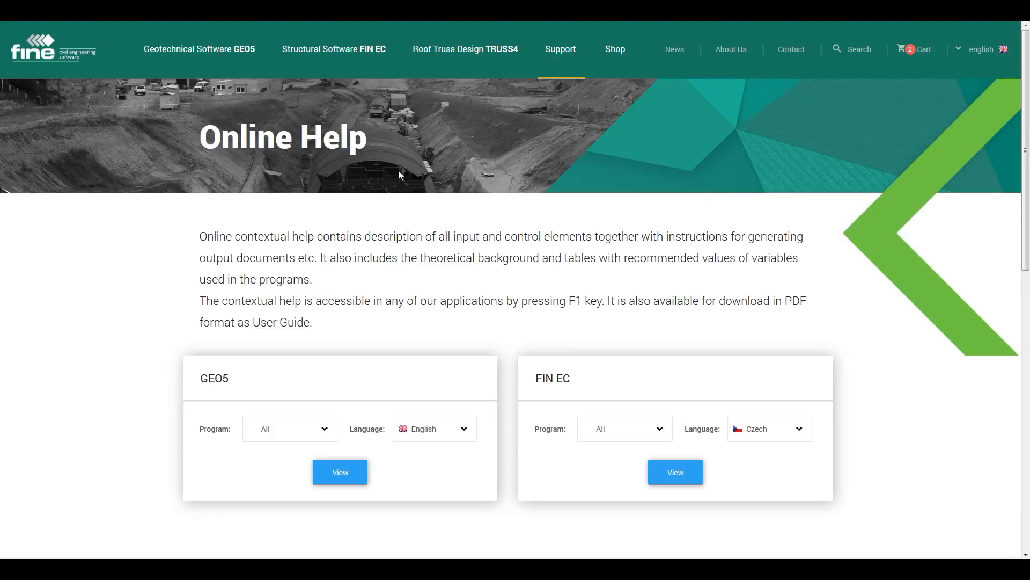
mouse_move(402, 210)
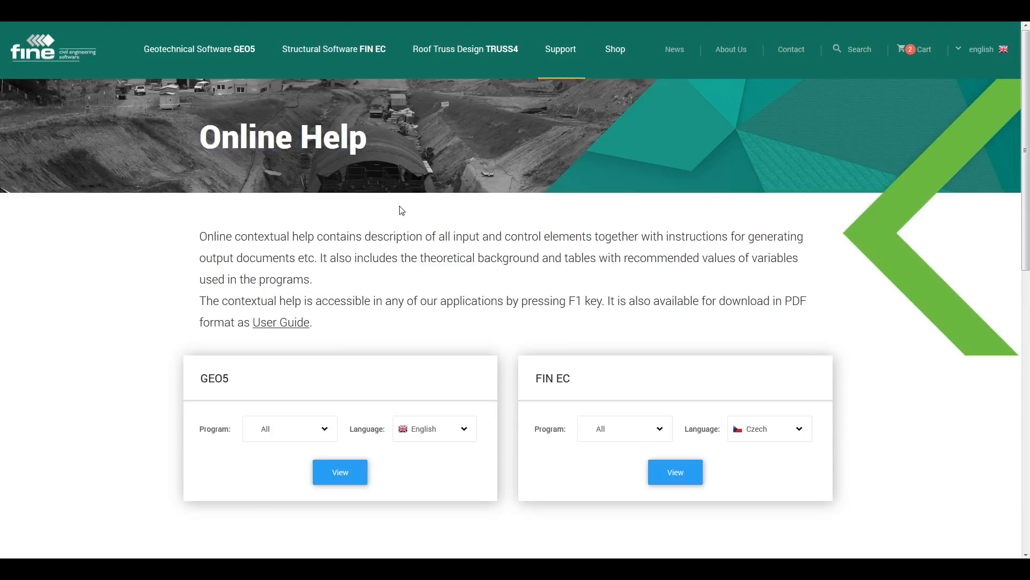